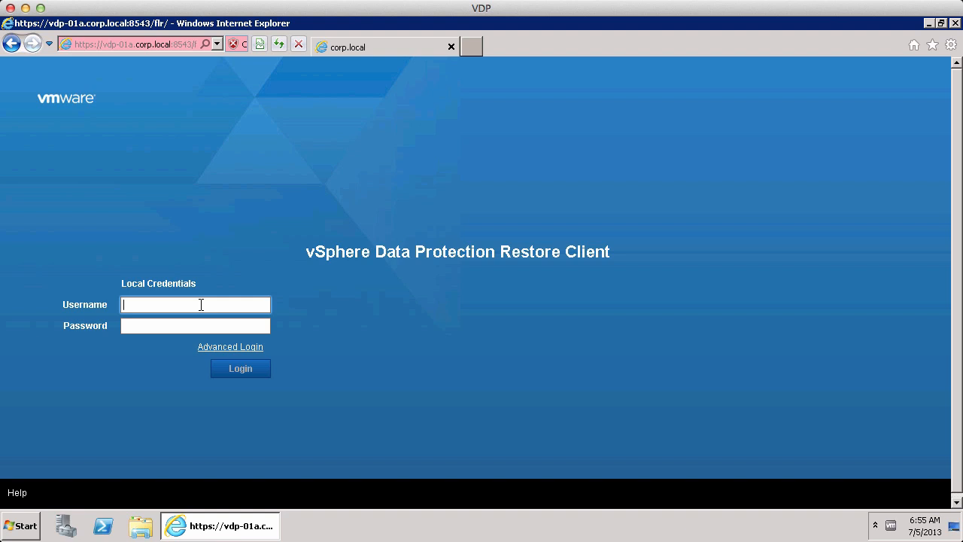
# Sign in to the restore client as 'administrator' with the password
pyautogui.write('administ')
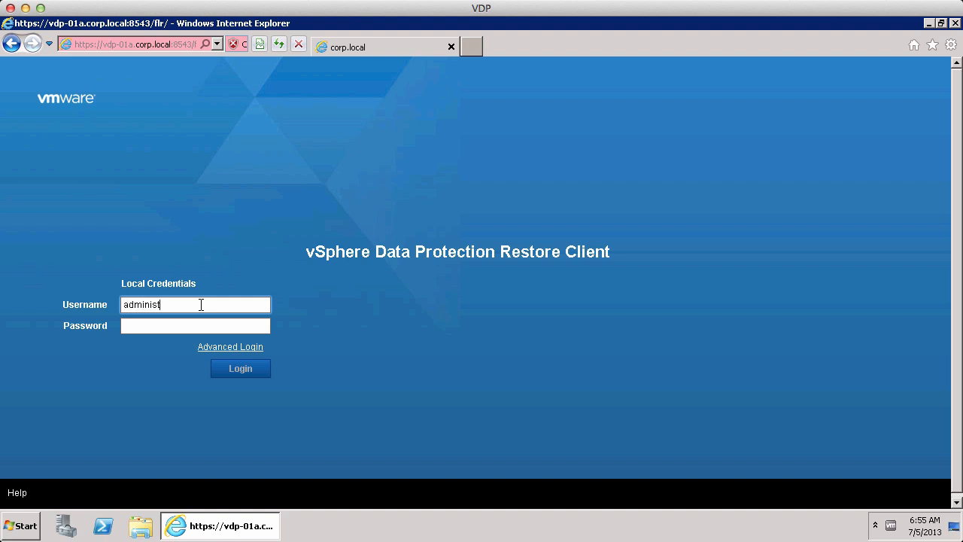
pyautogui.write('rator')
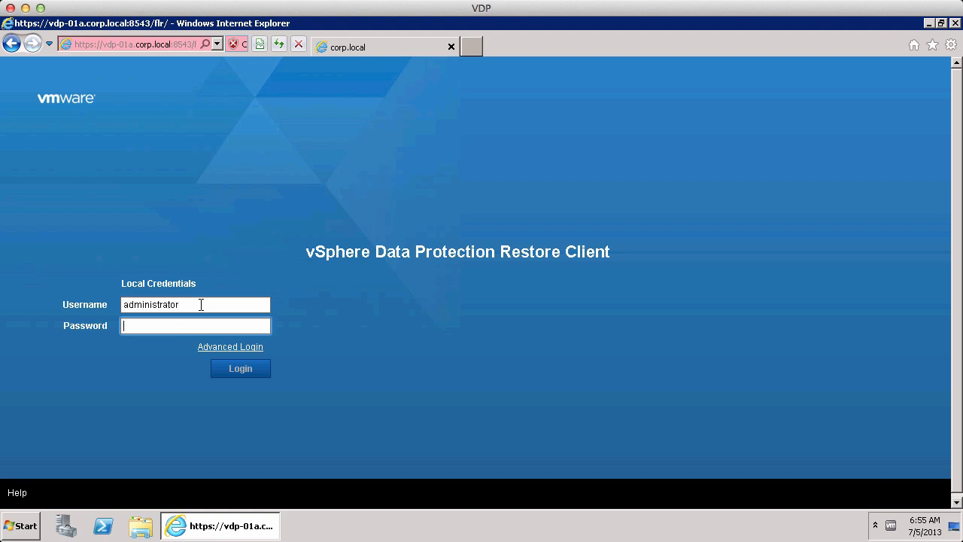
pyautogui.click(240, 368)
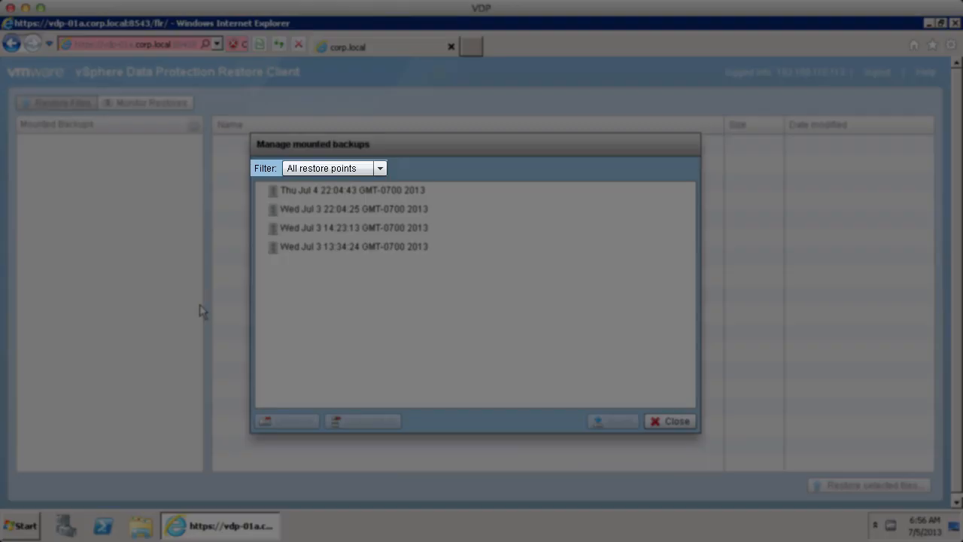
# Mount the Thu Jul 4 22:04:43 restore point and close the backup manager
pyautogui.click(352, 190)
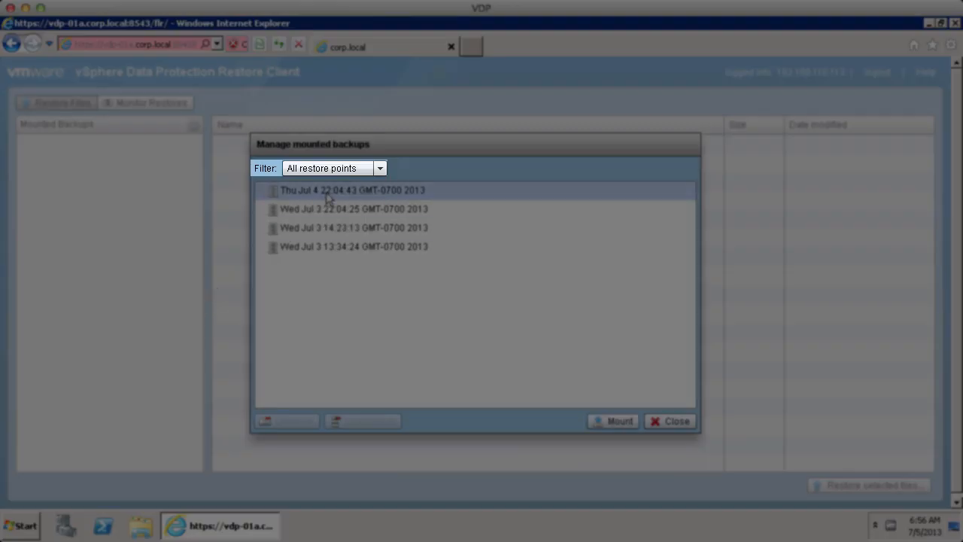
pyautogui.click(354, 189)
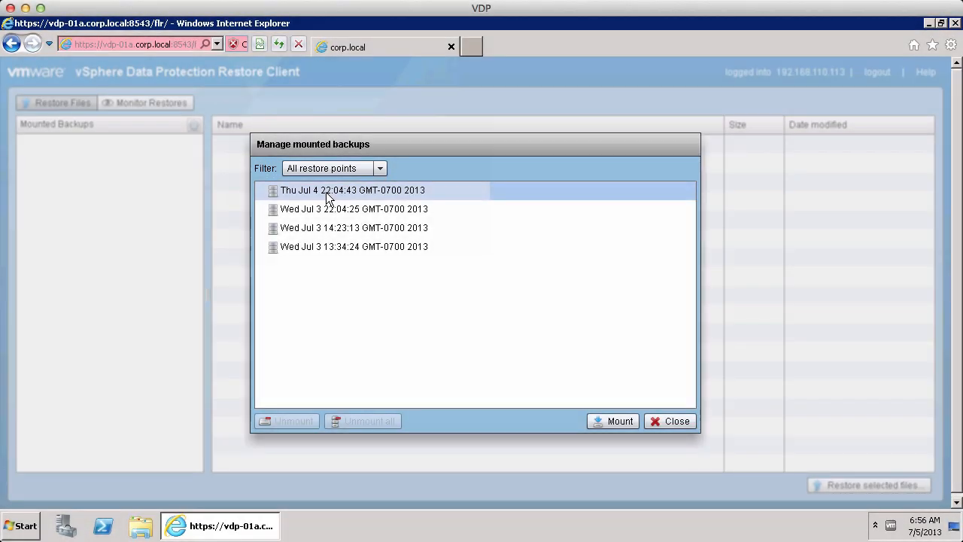
pyautogui.click(352, 189)
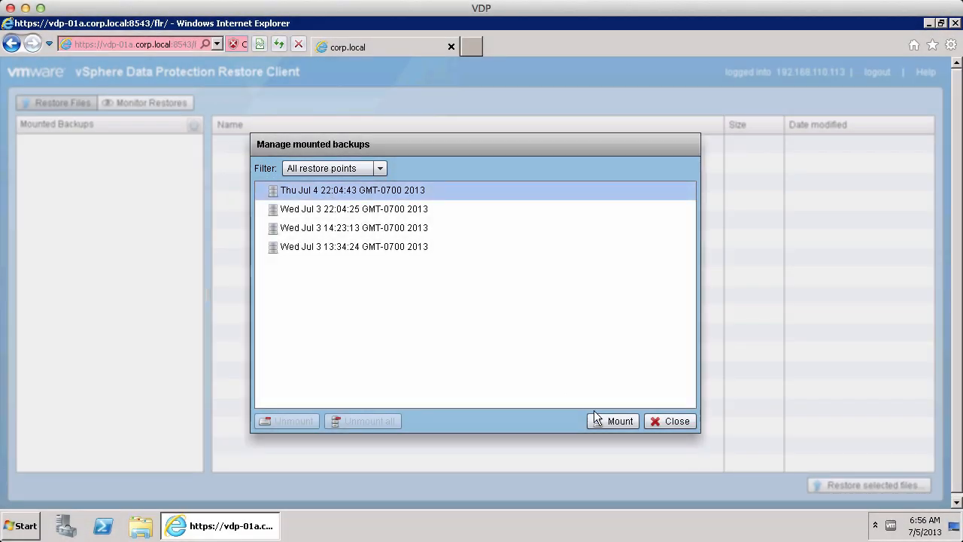
pyautogui.click(612, 421)
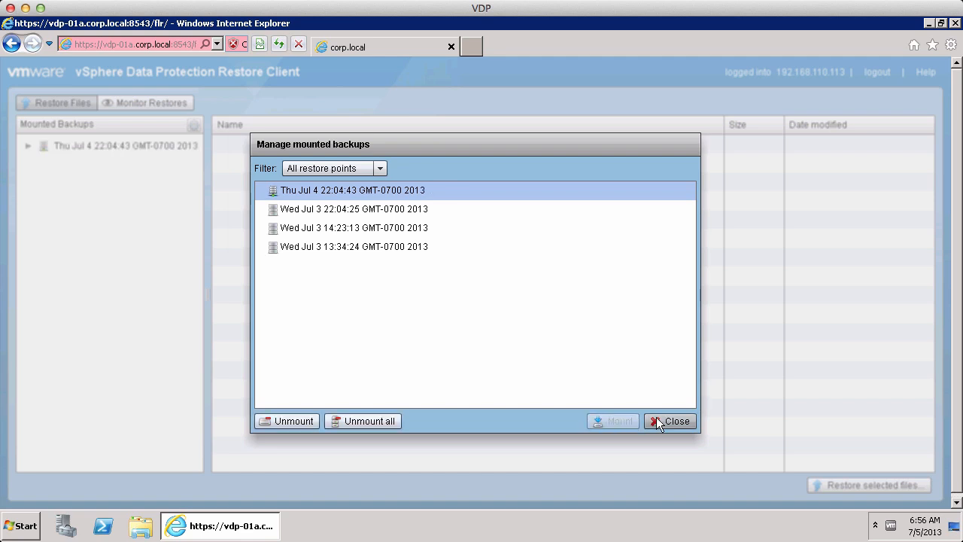
pyautogui.click(670, 421)
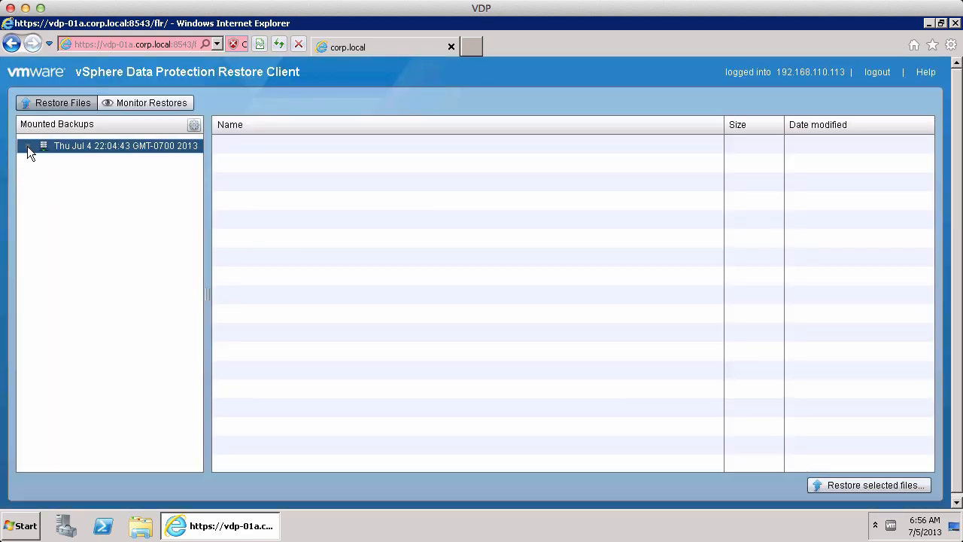
# Expand the mounted backup down through Disk#2 to Program Files
pyautogui.click(28, 146)
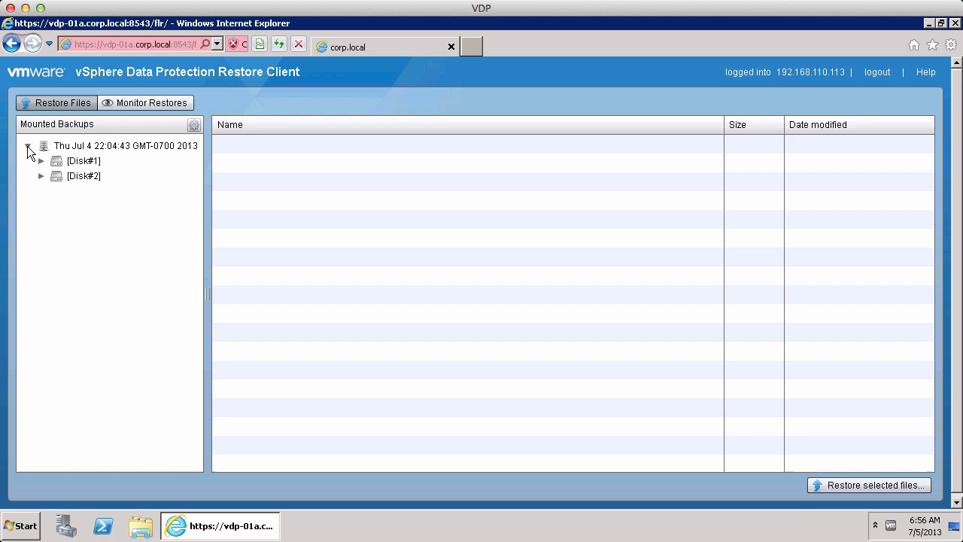
pyautogui.click(42, 176)
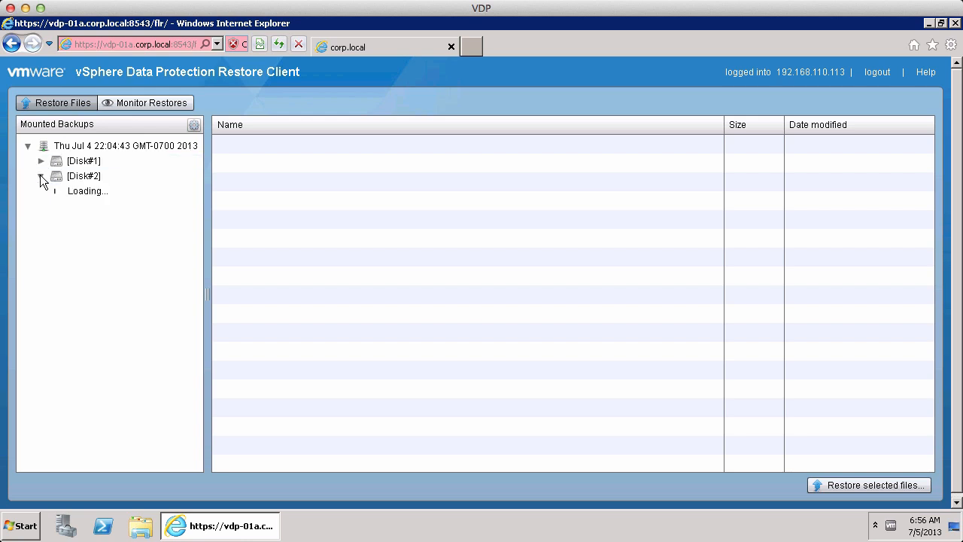
pyautogui.click(42, 175)
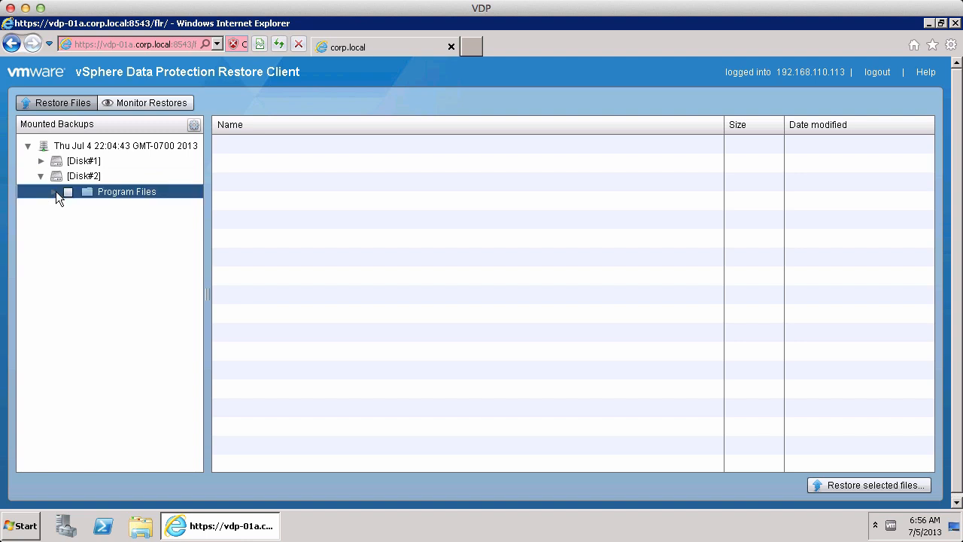
pyautogui.click(53, 191)
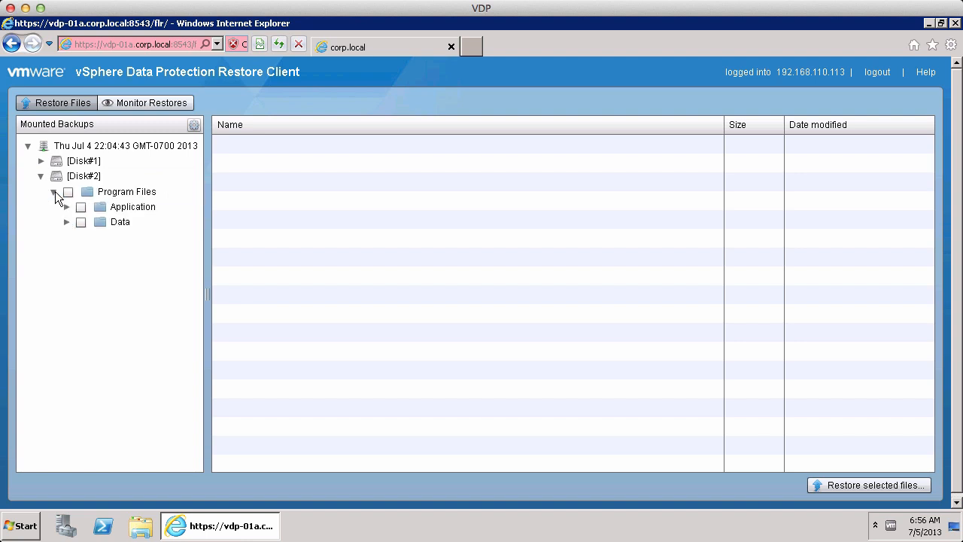
# Check the Data folder for restore and start restoring the selected files
pyautogui.click(120, 221)
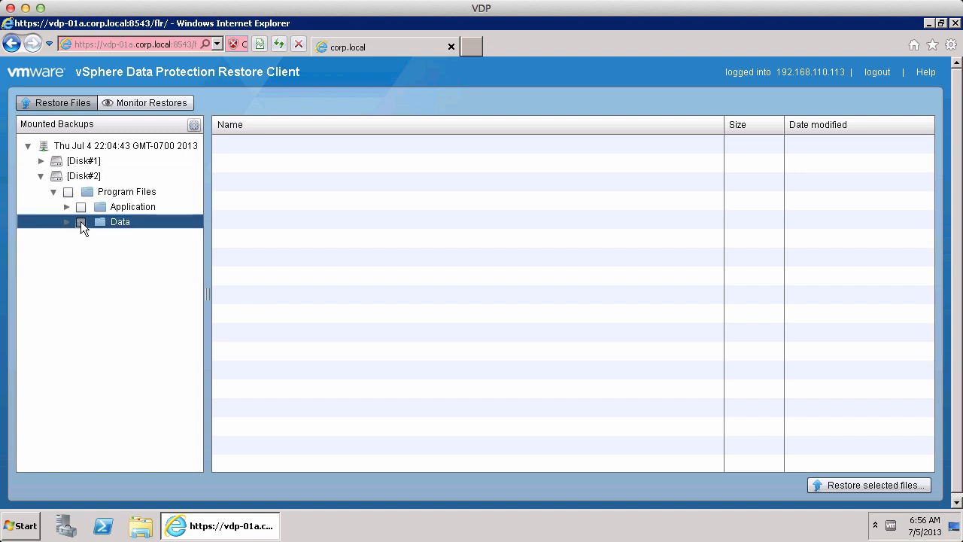
pyautogui.click(80, 221)
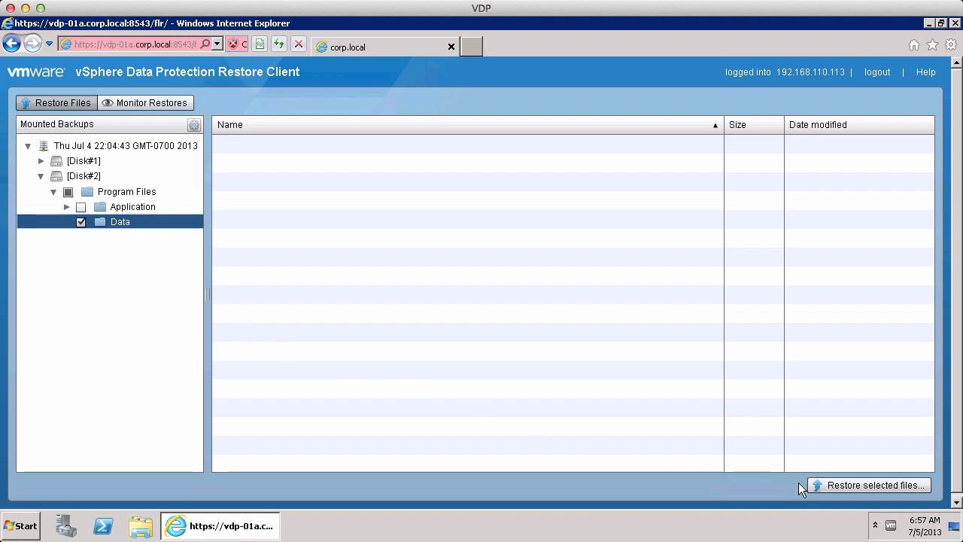
pyautogui.click(875, 484)
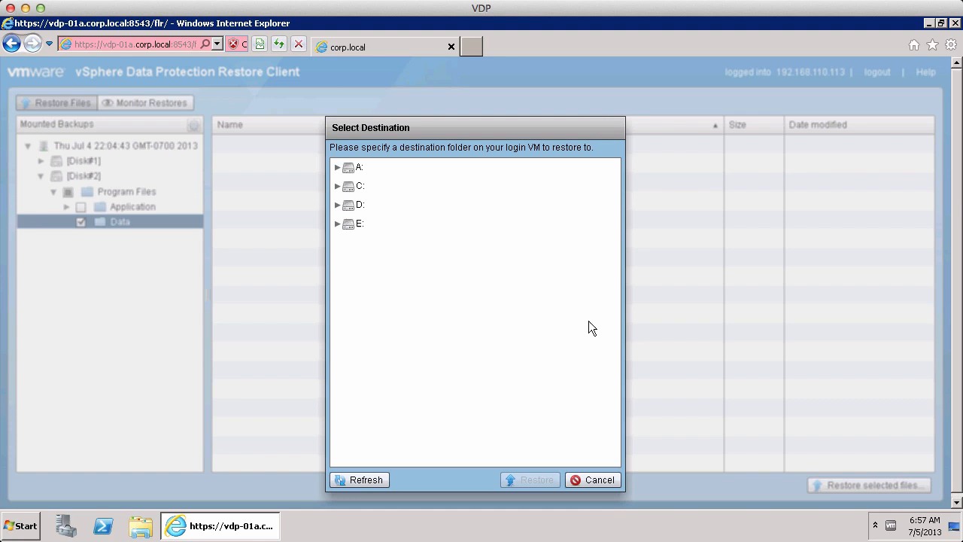
# Restore to D:\Program Files as the destination folder
pyautogui.click(354, 204)
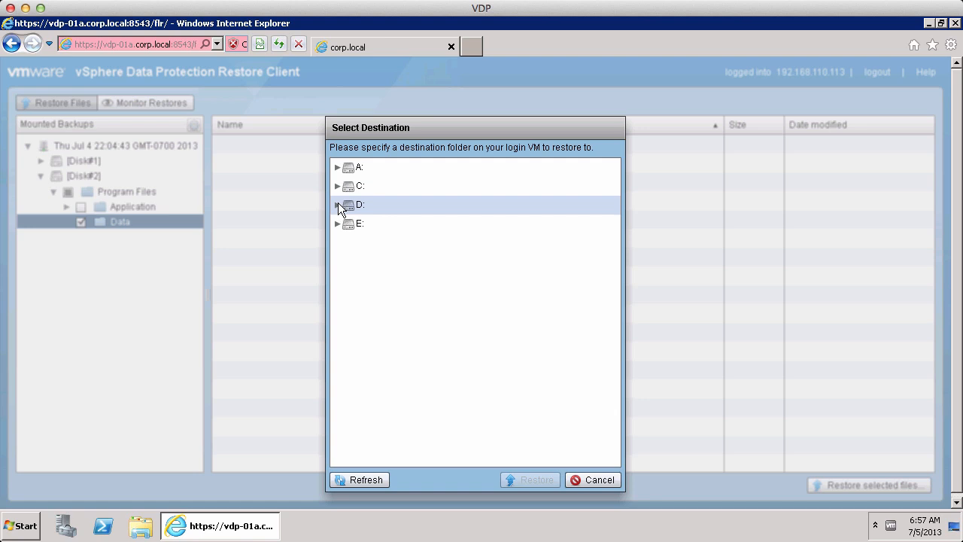
pyautogui.click(337, 205)
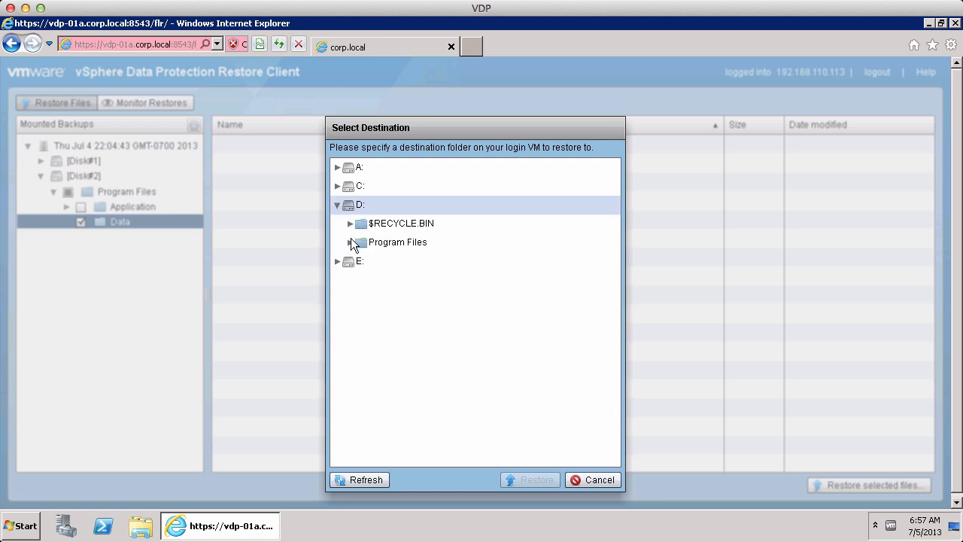
pyautogui.click(353, 241)
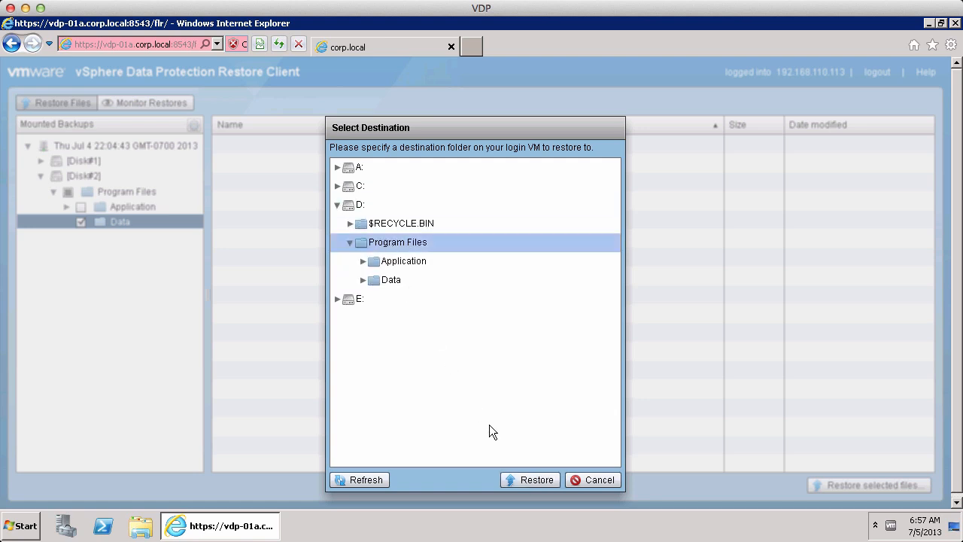
pyautogui.click(529, 479)
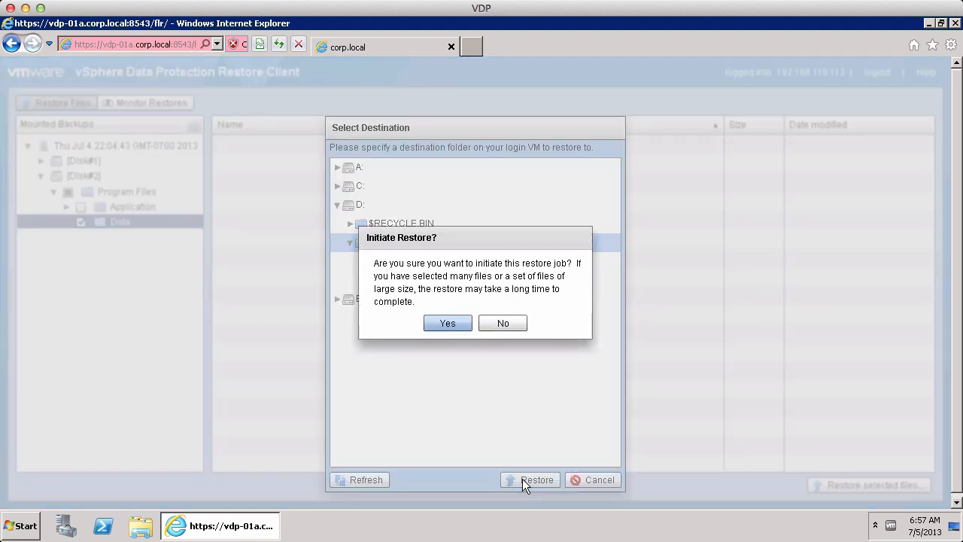
pyautogui.moveTo(487, 416)
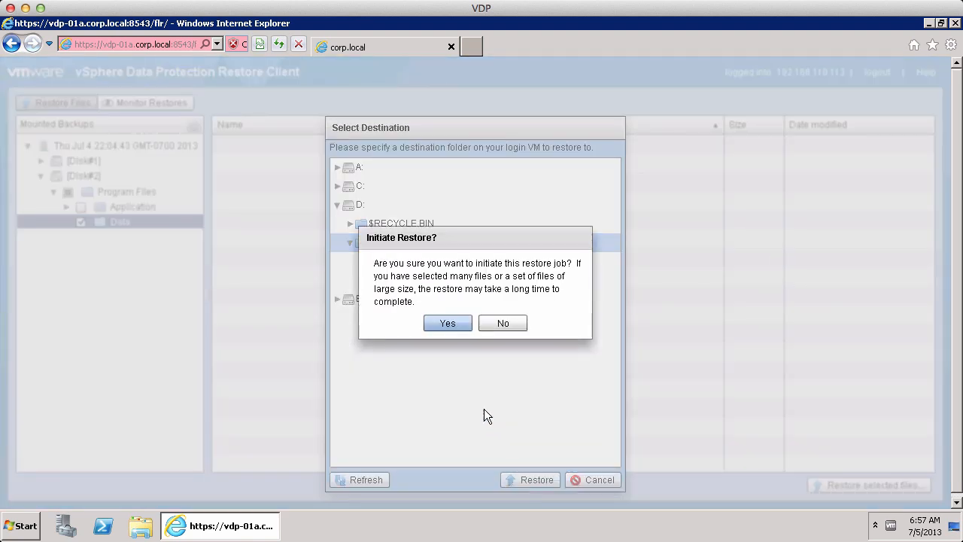
# Confirm the restore job, dismiss the notice, and check its SUCCESS status in Monitor Restores
pyautogui.click(448, 323)
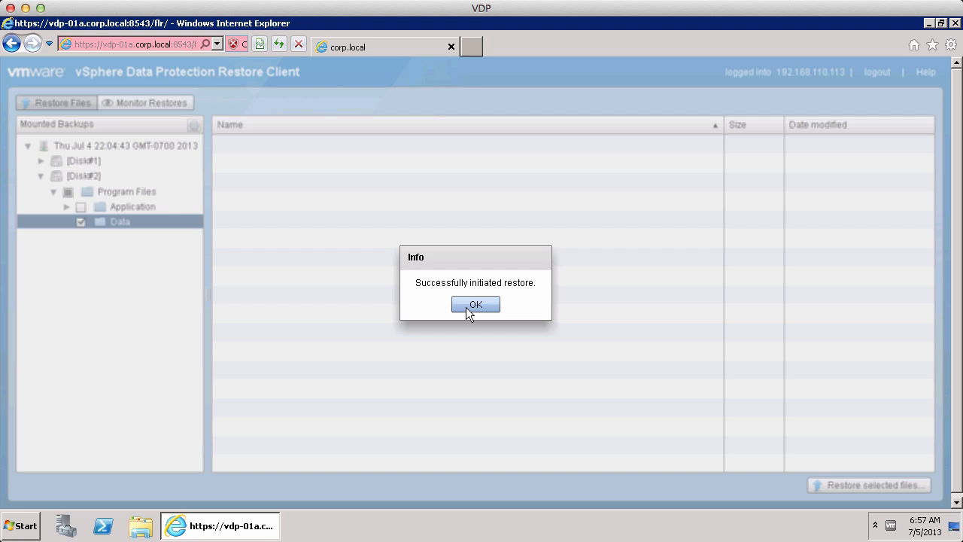
pyautogui.click(475, 304)
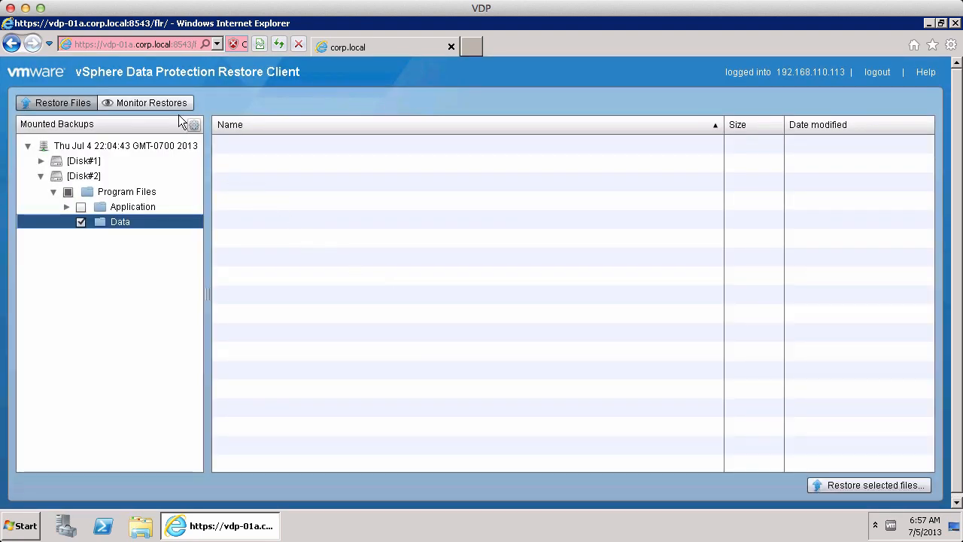
pyautogui.click(151, 102)
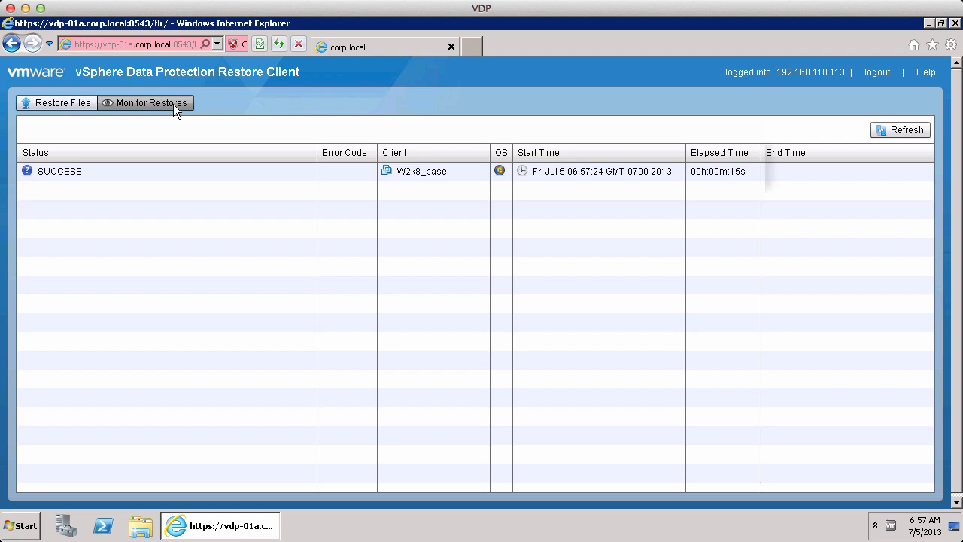